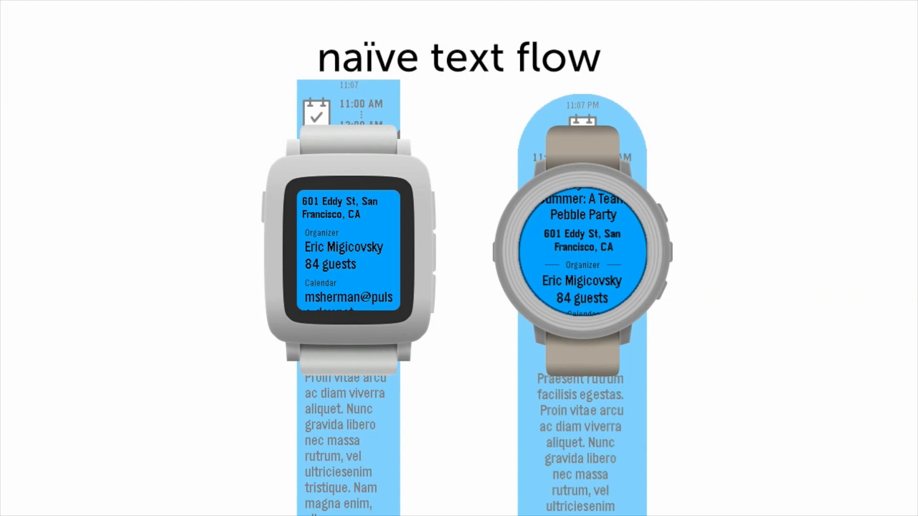
pyautogui.scroll(-3)
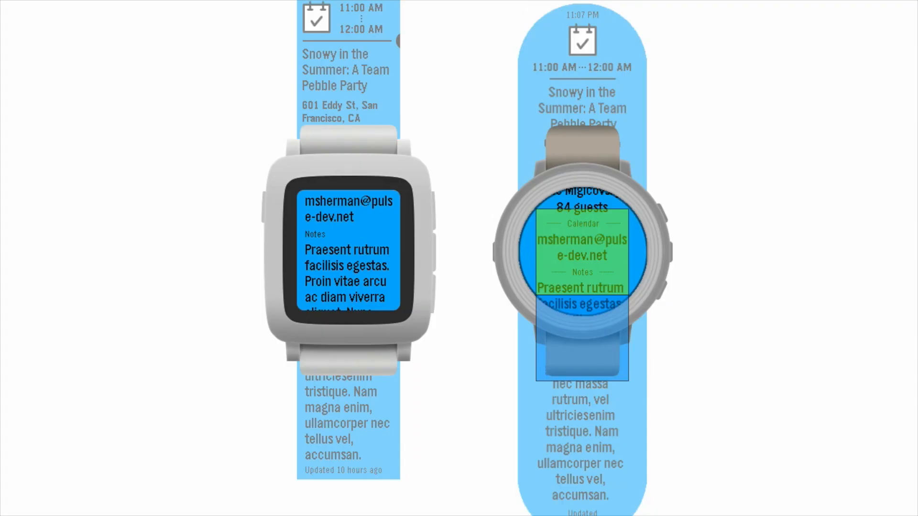
pyautogui.scroll(-3)
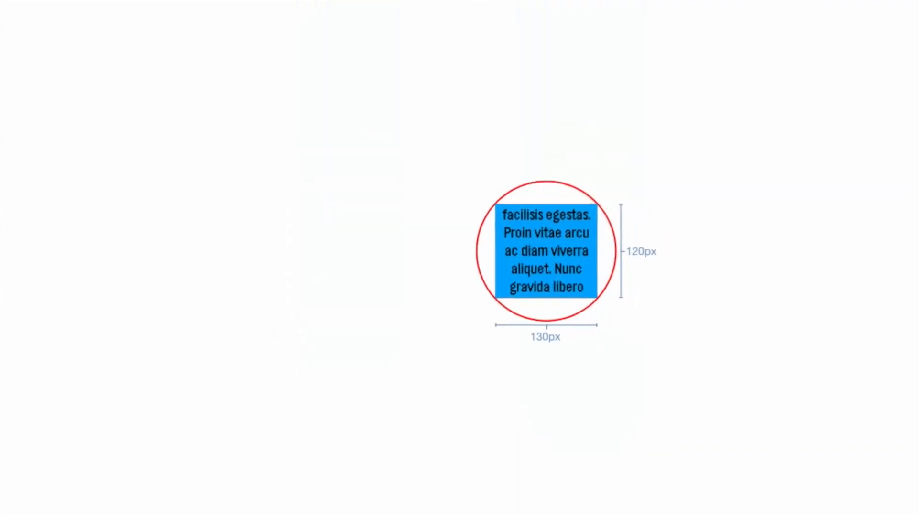
pyautogui.press('Right')
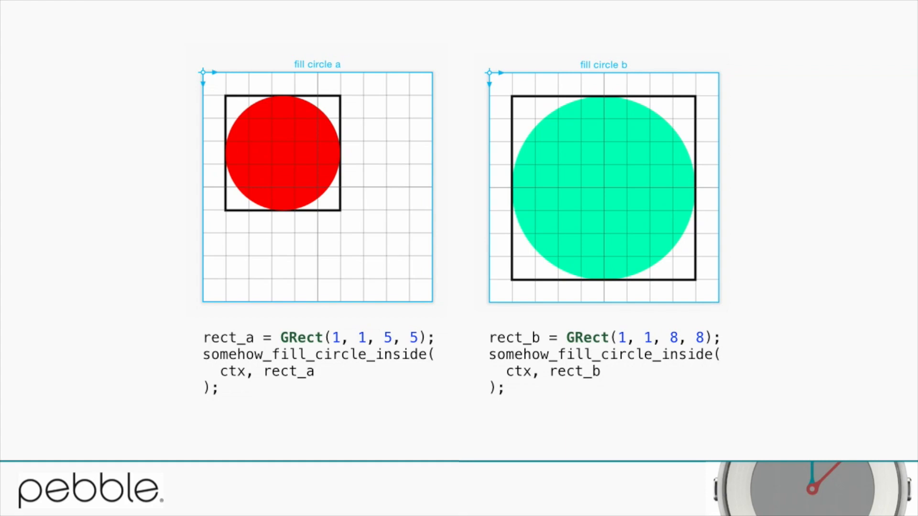
pyautogui.press('Right')
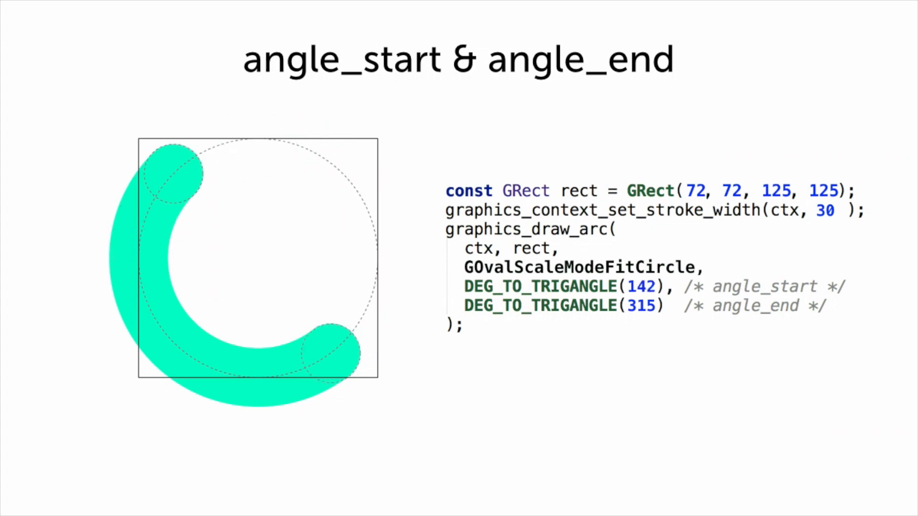
pyautogui.press('right')
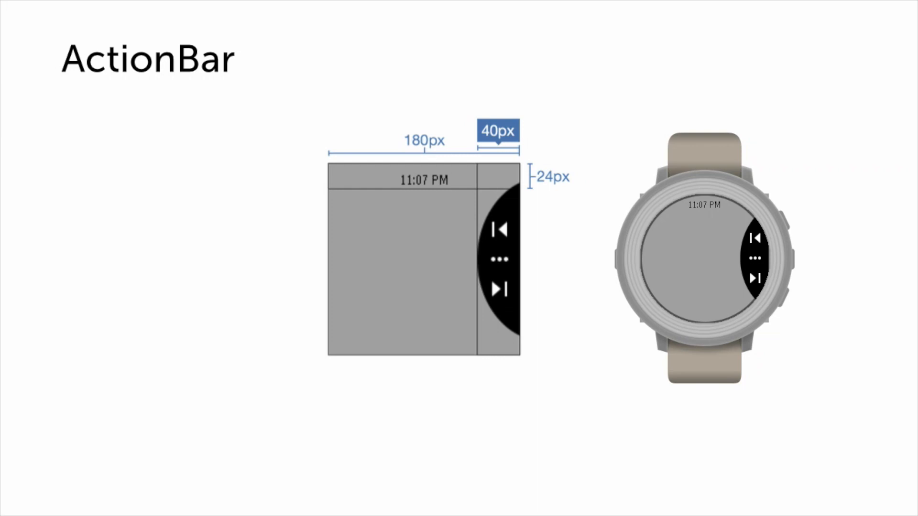
pyautogui.press('Right')
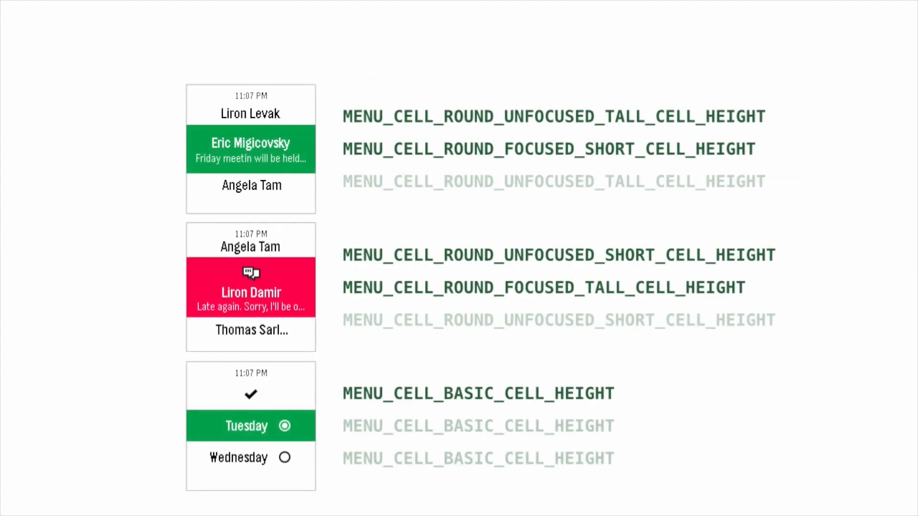